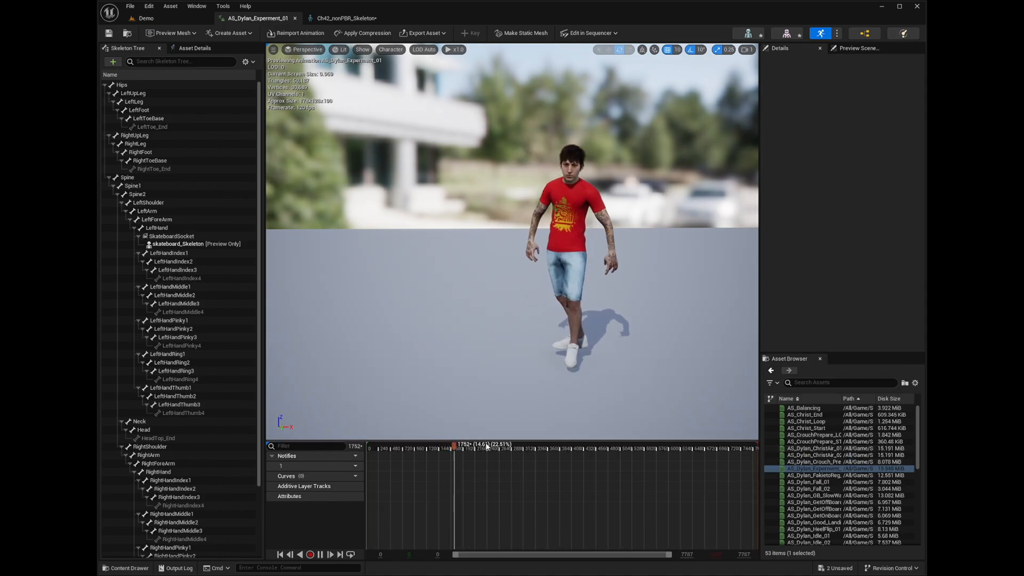
# - Scrub the AS_Dylan_Experiment_01 timeline to preview the skater animation
pyautogui.moveTo(456, 446); pyautogui.dragTo(470, 446)
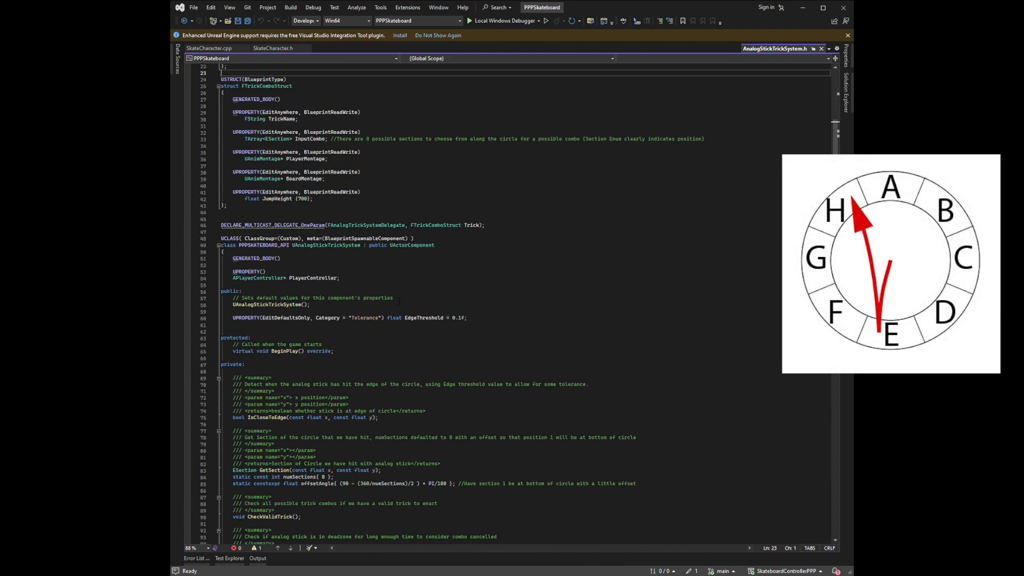
# - Scroll AnalogStickTrickSystem.h to show FTrickComboStruct and the UAnalogStickTrickSystem members
pyautogui.scroll(-3)
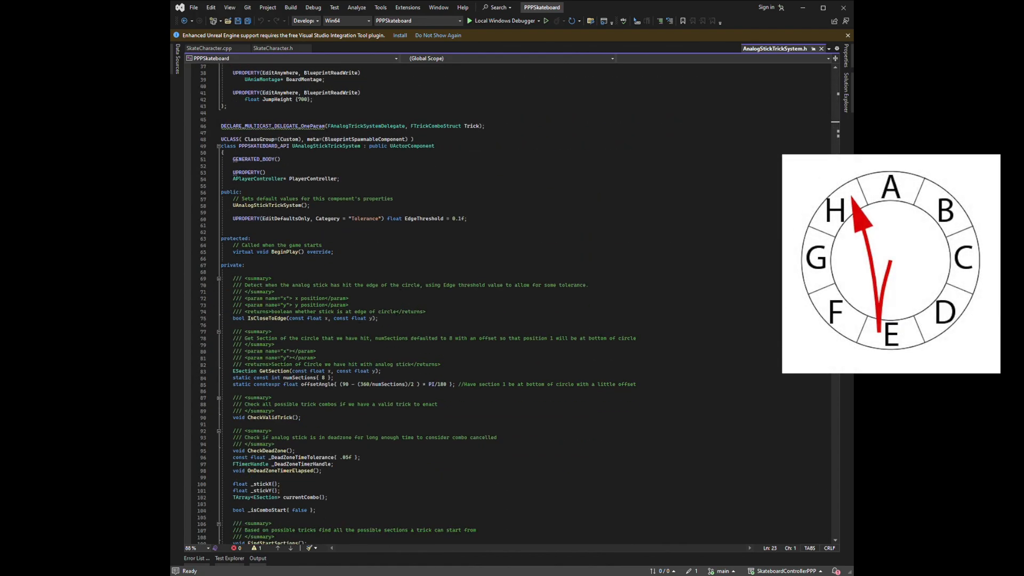
pyautogui.scroll(-3)
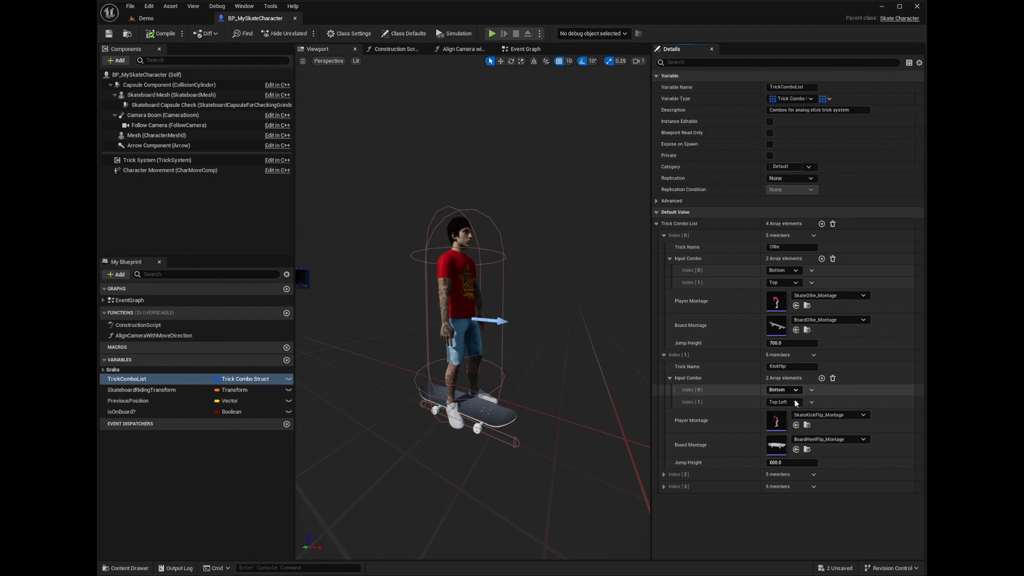
# - Expand the Heelflip and Shuvit TrickComboList entries, then switch to SkateCharacter.cpp
pyautogui.click(664, 474)
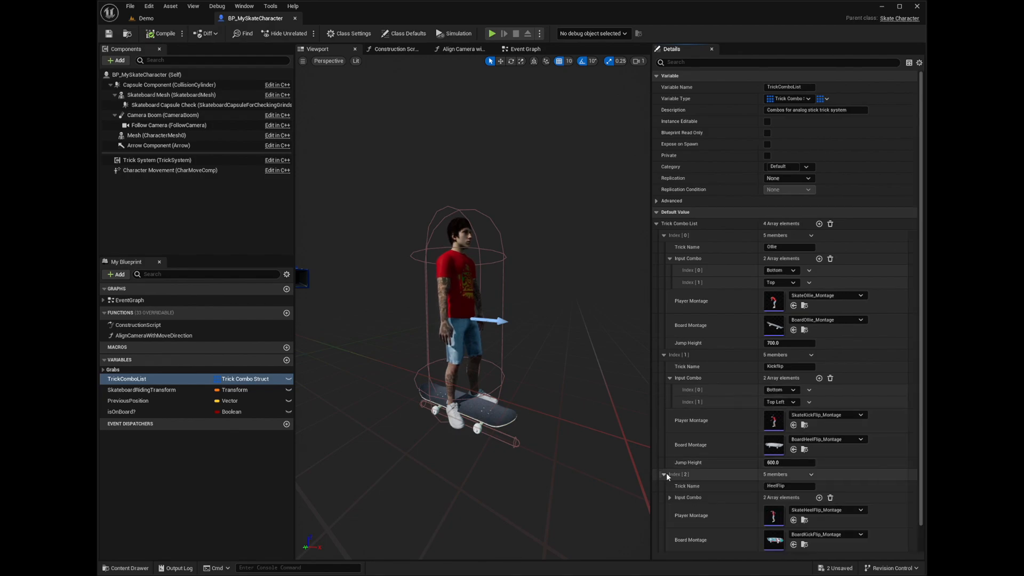
pyautogui.click(664, 474)
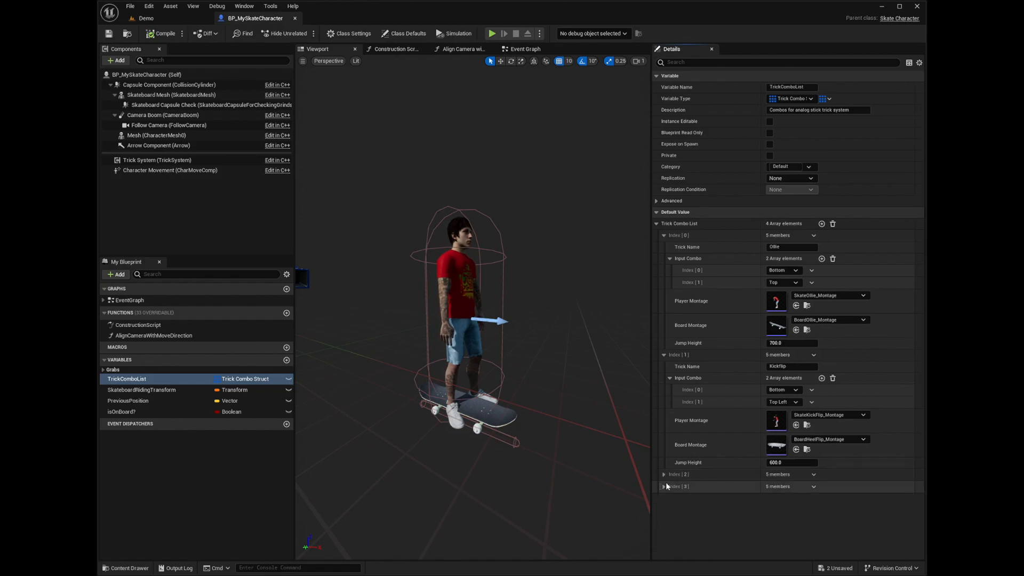
pyautogui.scroll(-3)
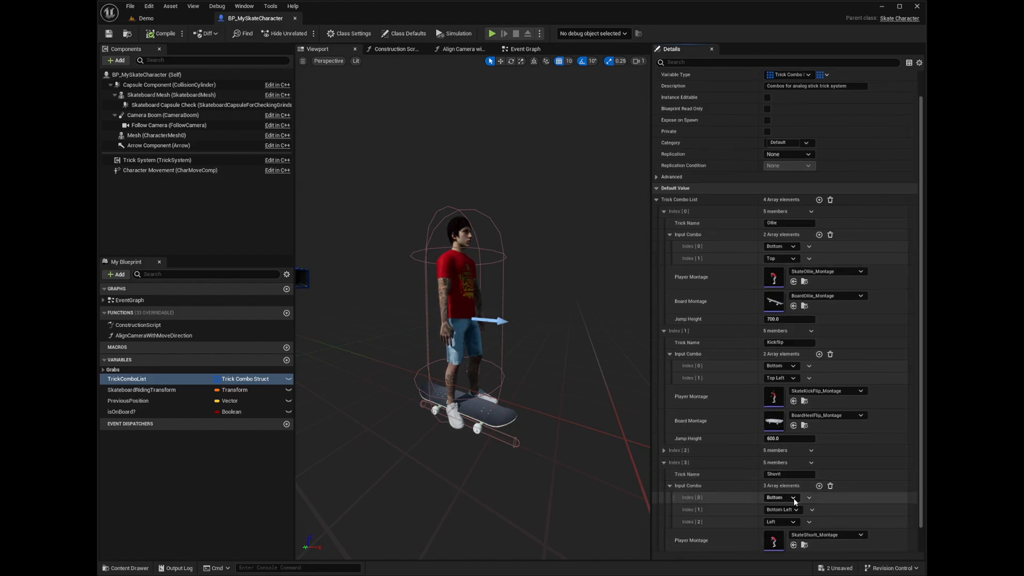
pyautogui.click(493, 33)
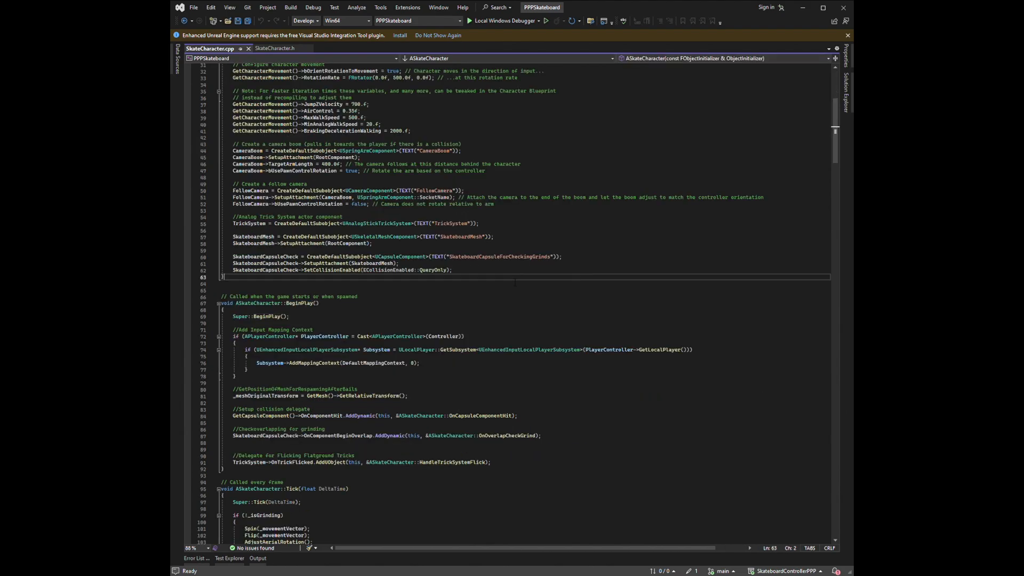
# - Locate the Spin call in Tick and scroll to the Spin and Flip function definitions
pyautogui.scroll(-3)
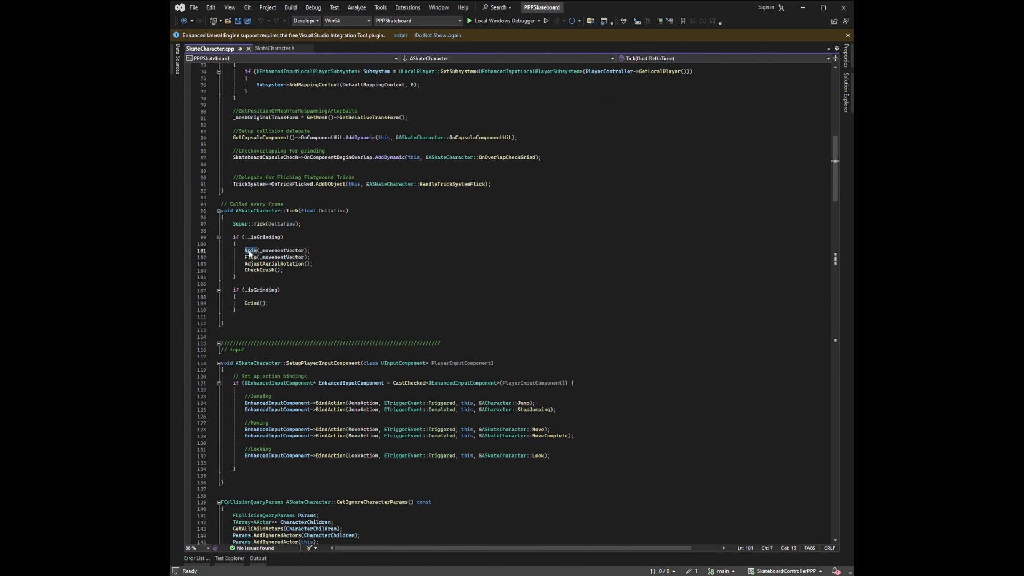
pyautogui.click(246, 257)
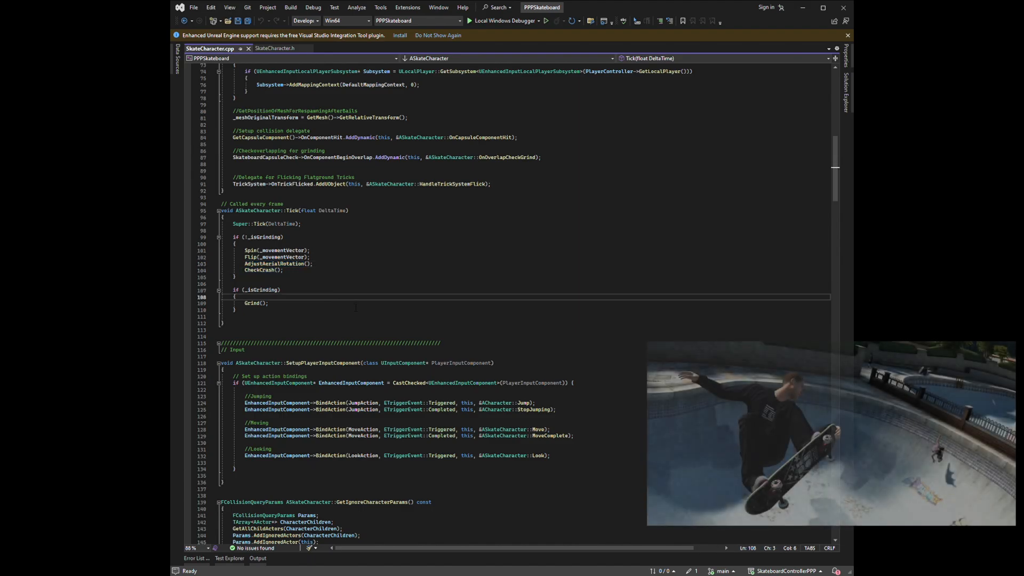
pyautogui.scroll(-3)
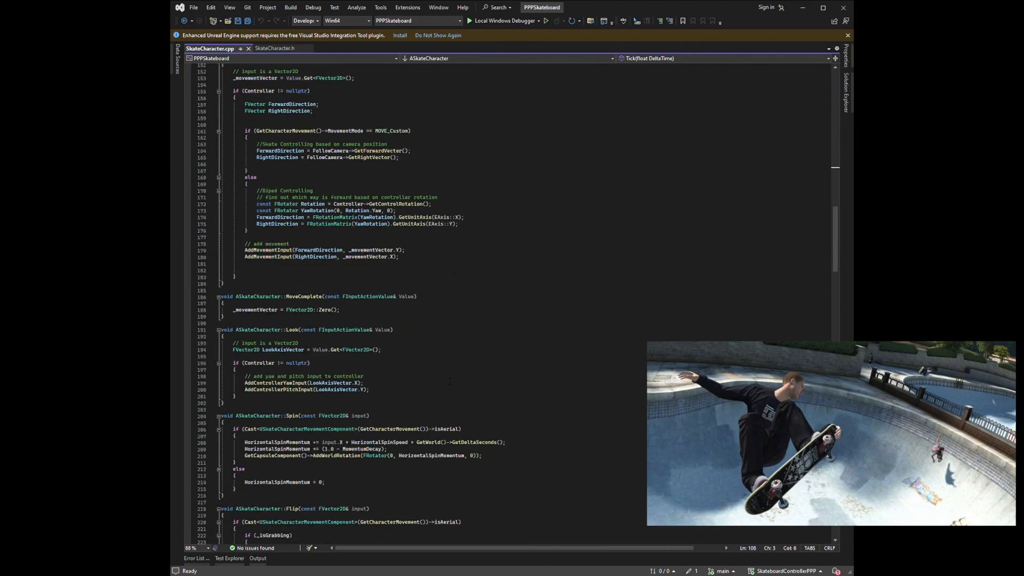
pyautogui.scroll(-3)
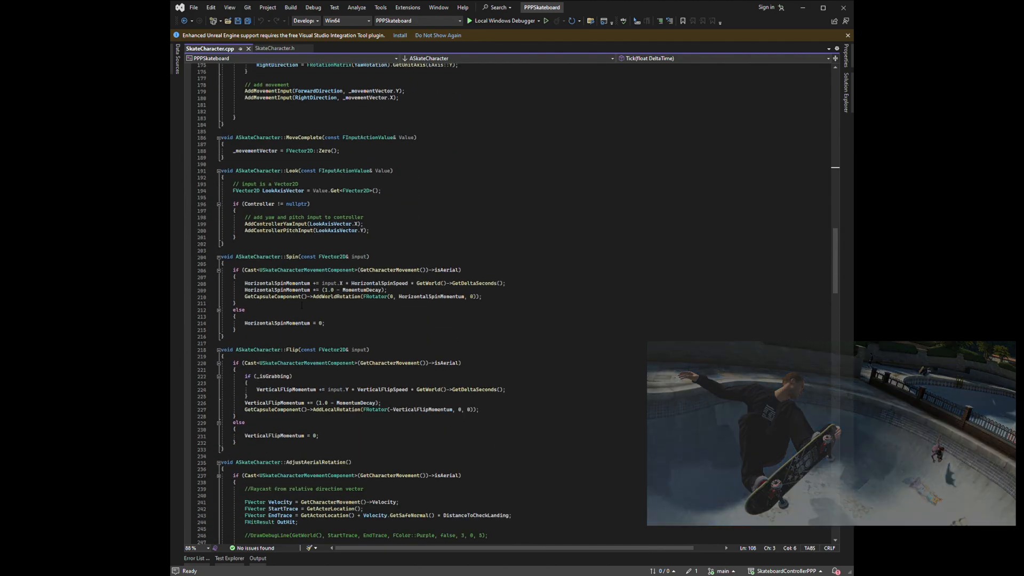